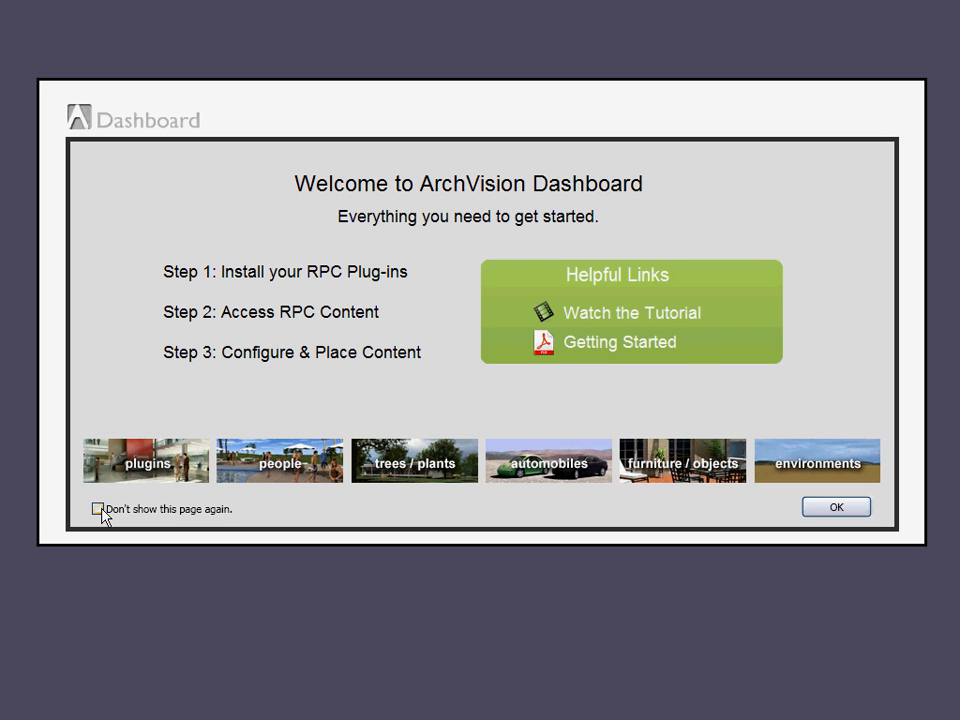
Step: Toggle 'Don't show this page again' back off and dismiss the welcome page
left_click(99, 508)
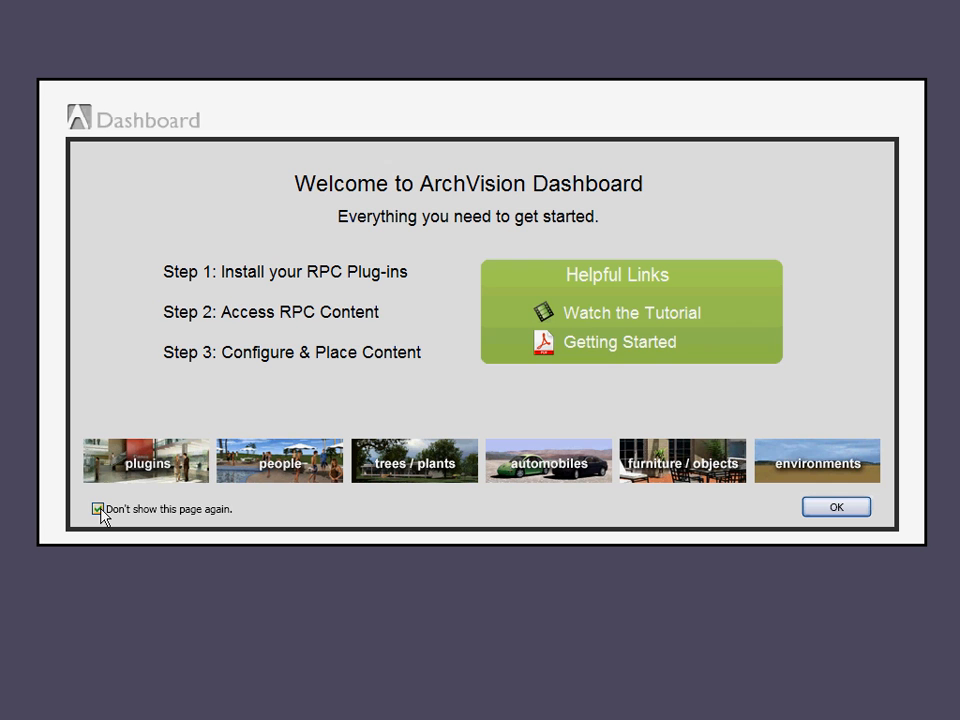
left_click(98, 508)
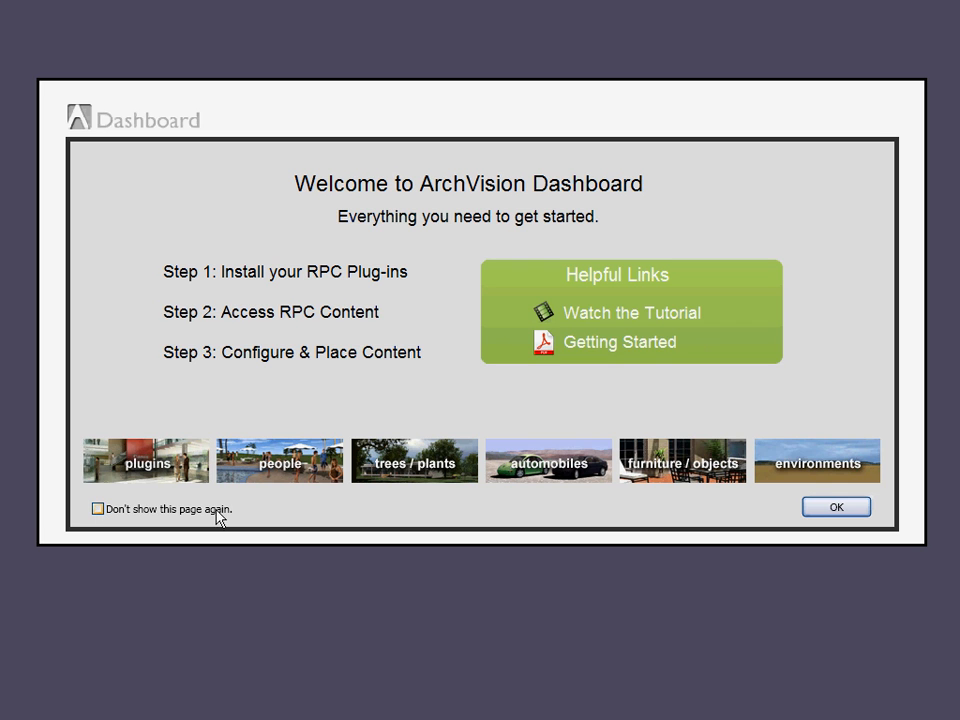
left_click(835, 506)
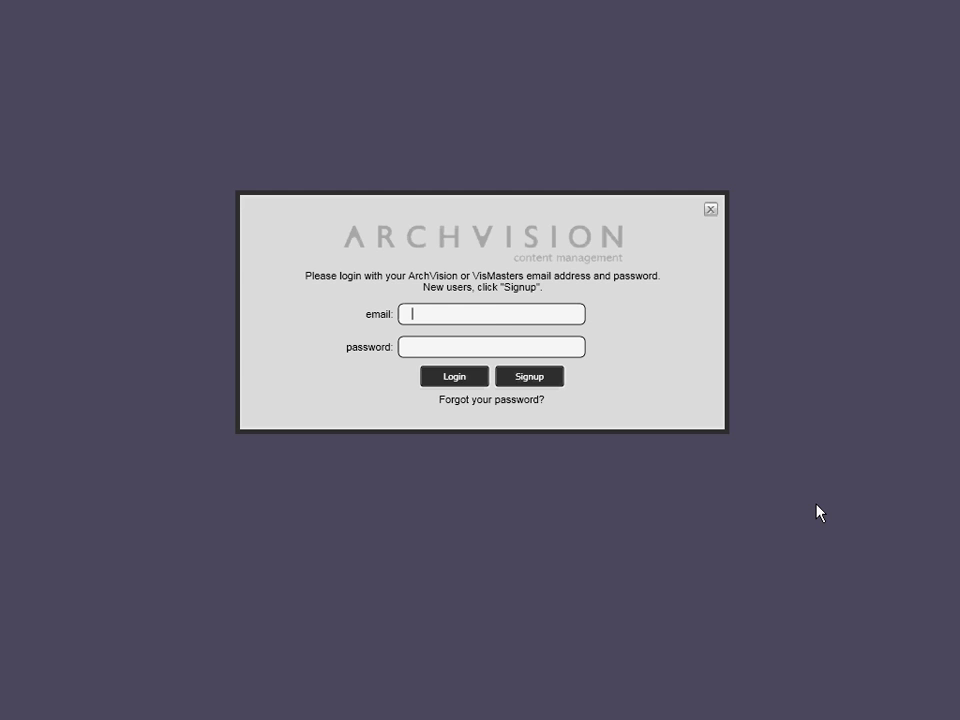
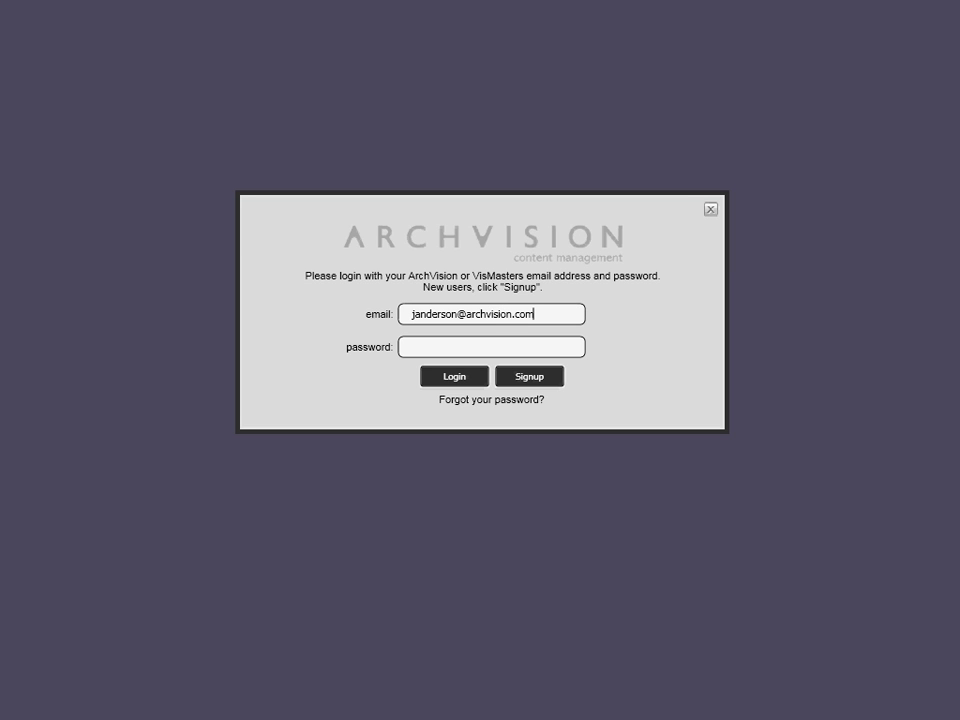
type("•••••")
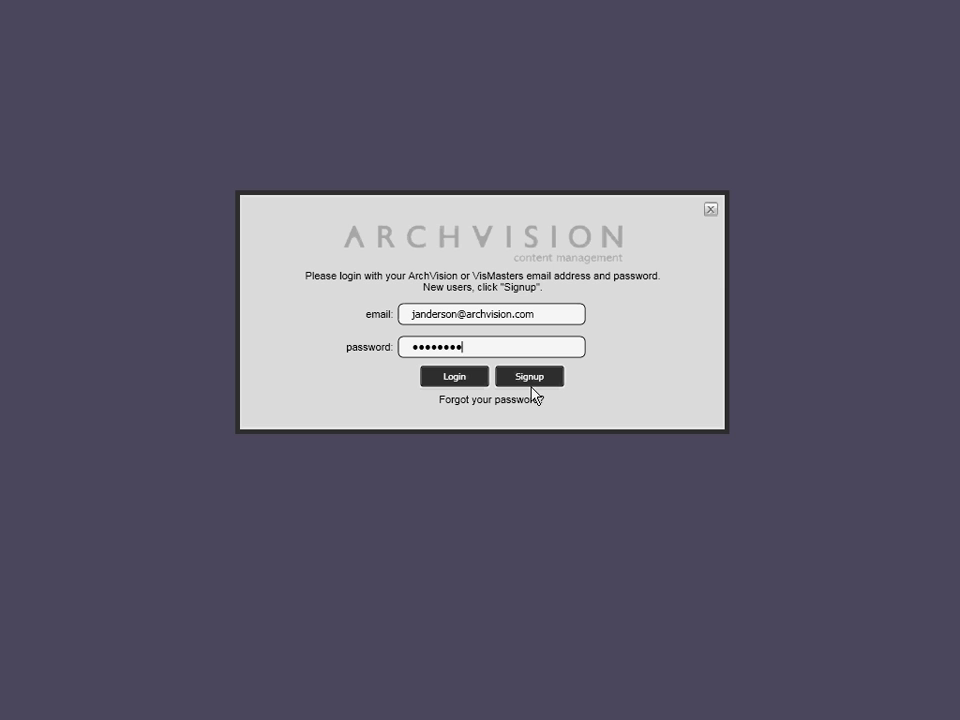
mouse_move(510, 410)
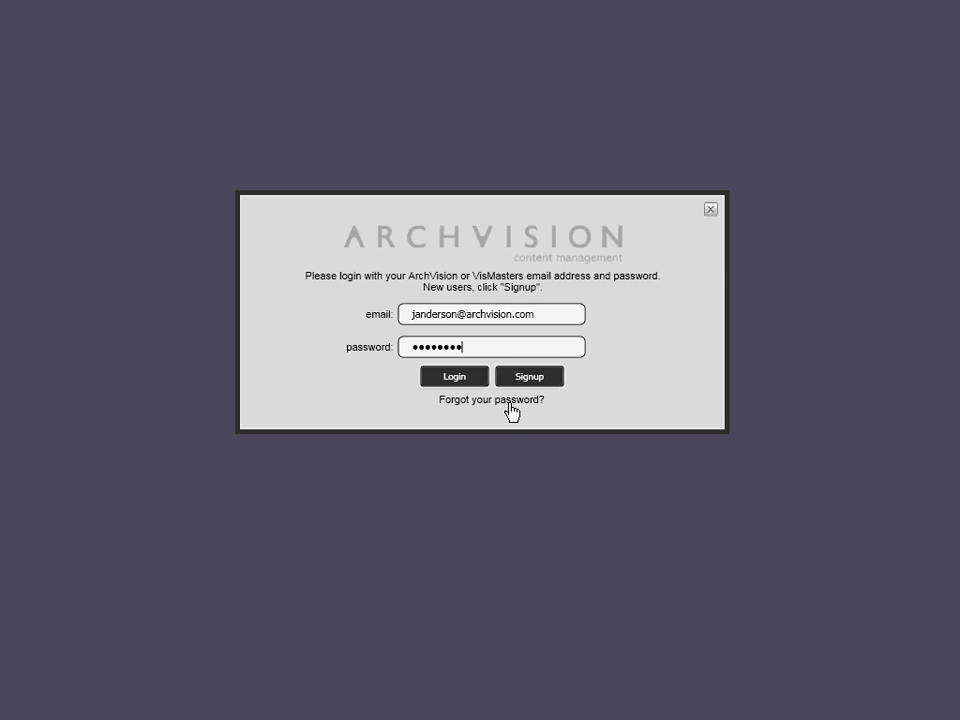
left_click(454, 376)
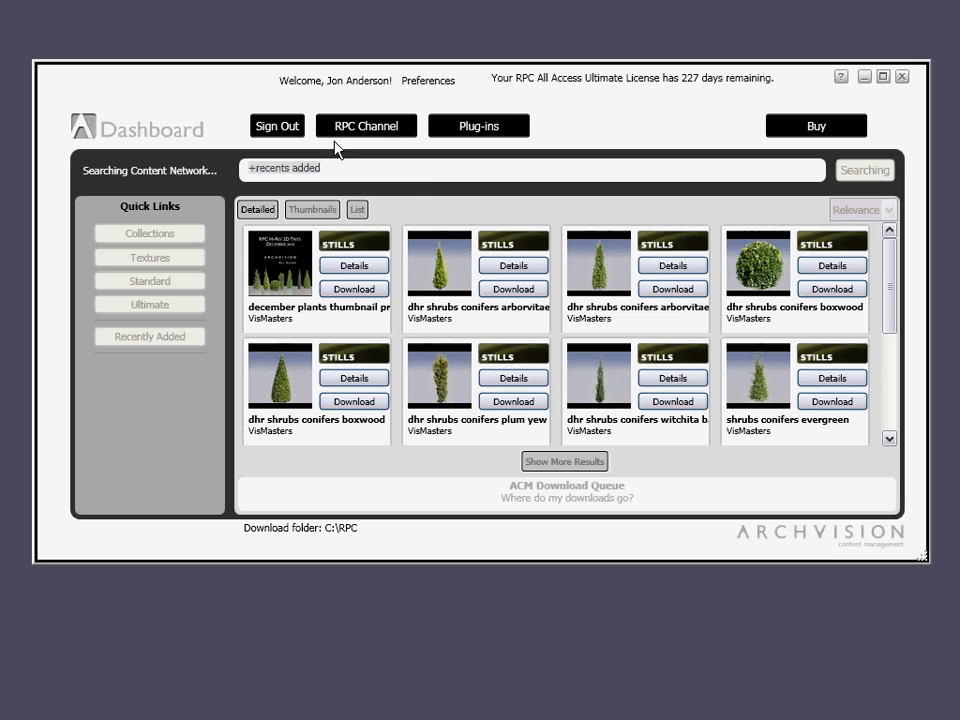
mouse_move(381, 137)
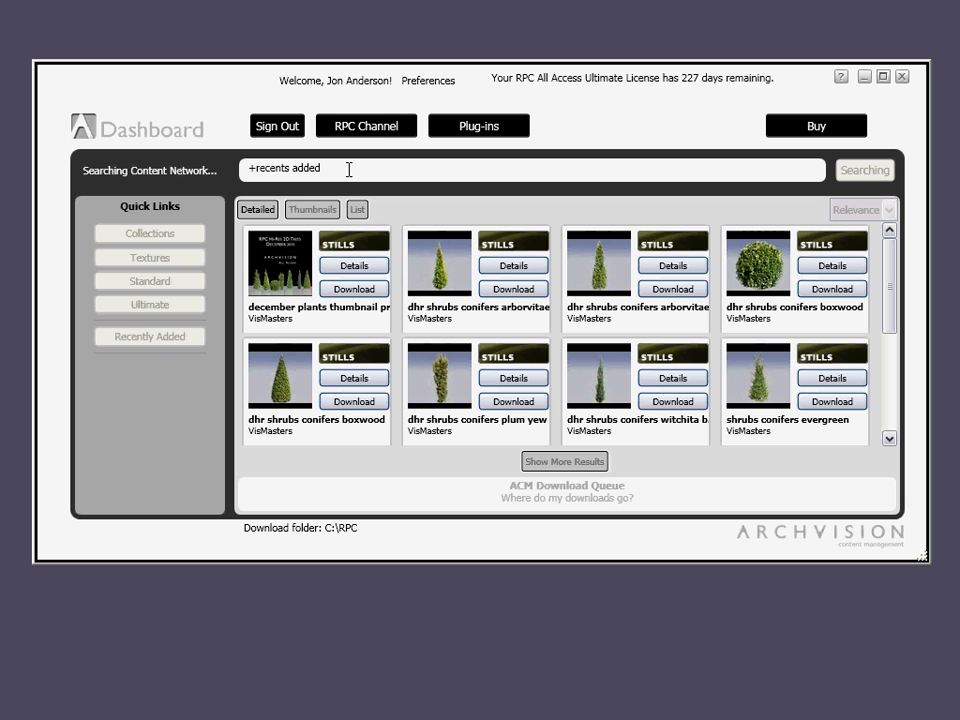
Step: Search the catalogue for 'cars' and download the autopl bmw car
type("ca")
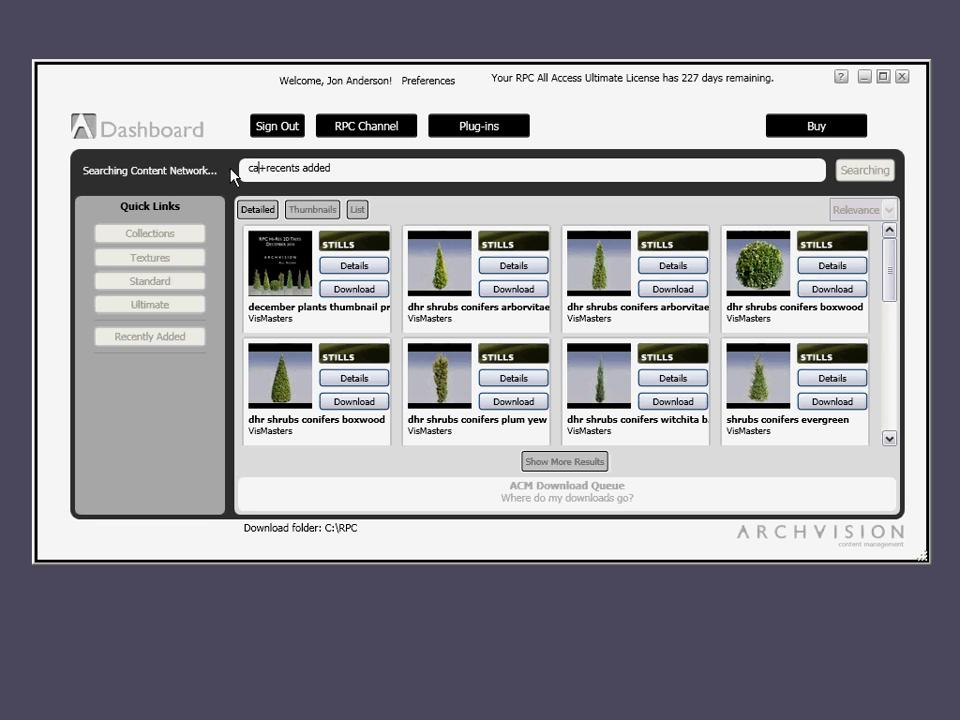
left_click(867, 169)
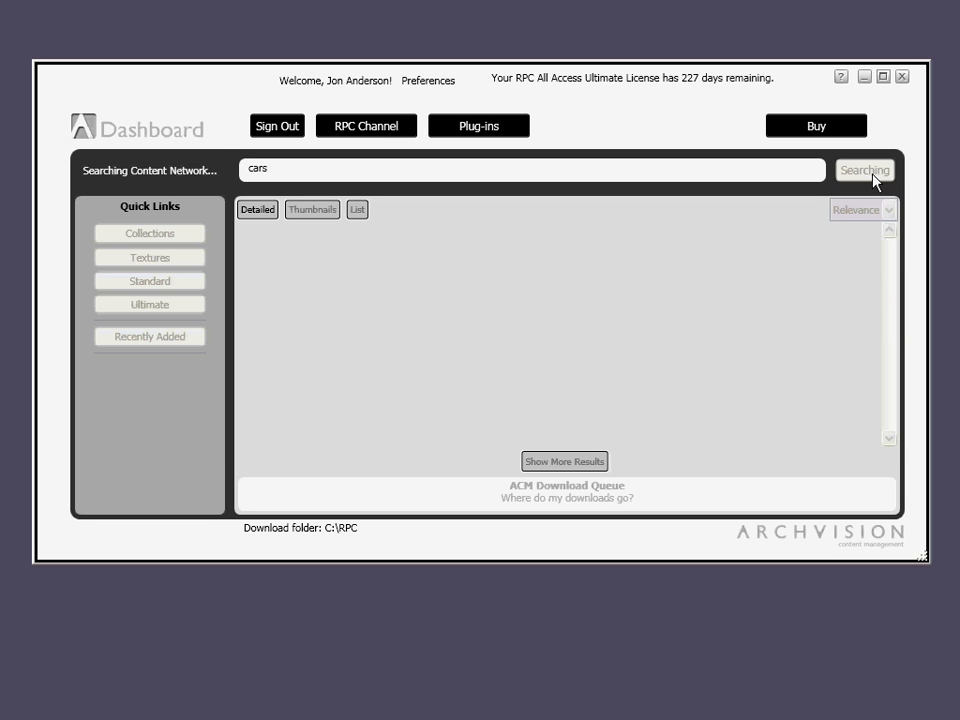
left_click(866, 169)
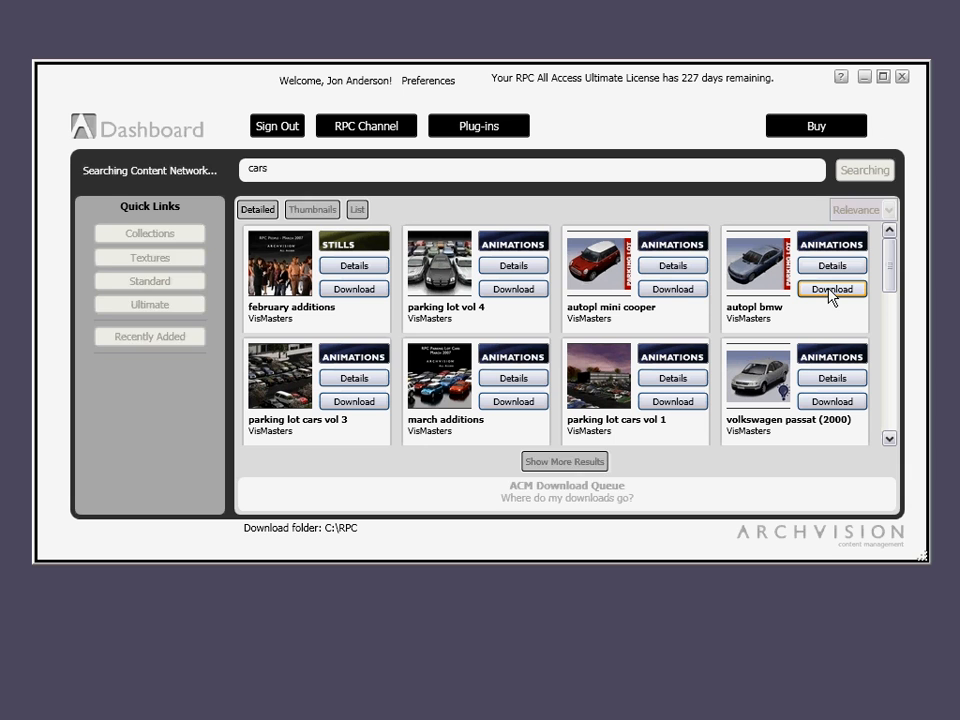
left_click(831, 289)
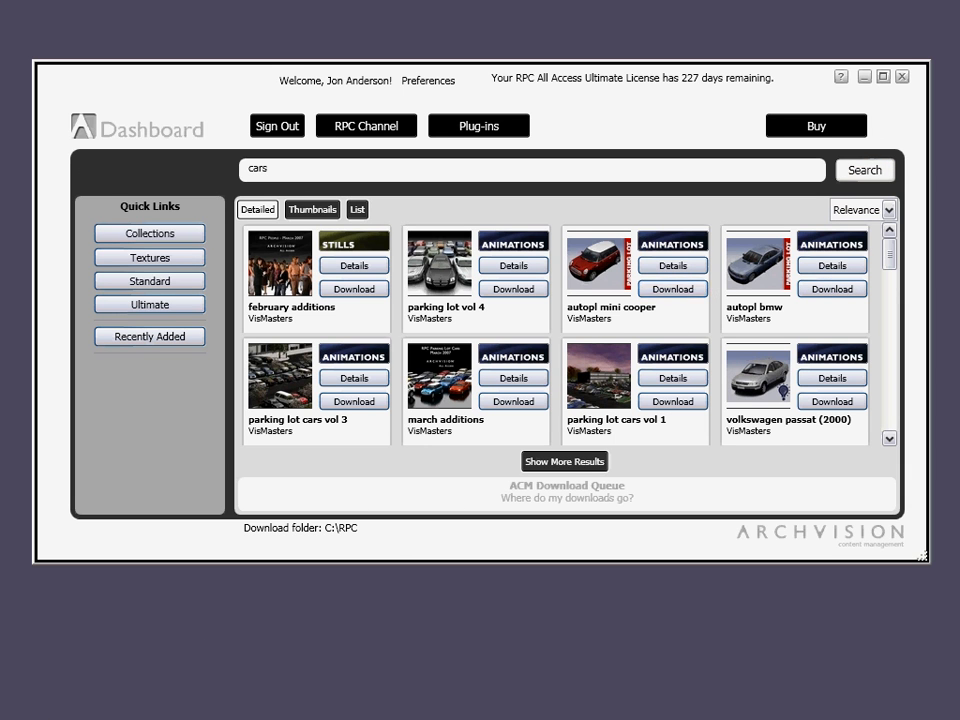
mouse_move(506, 144)
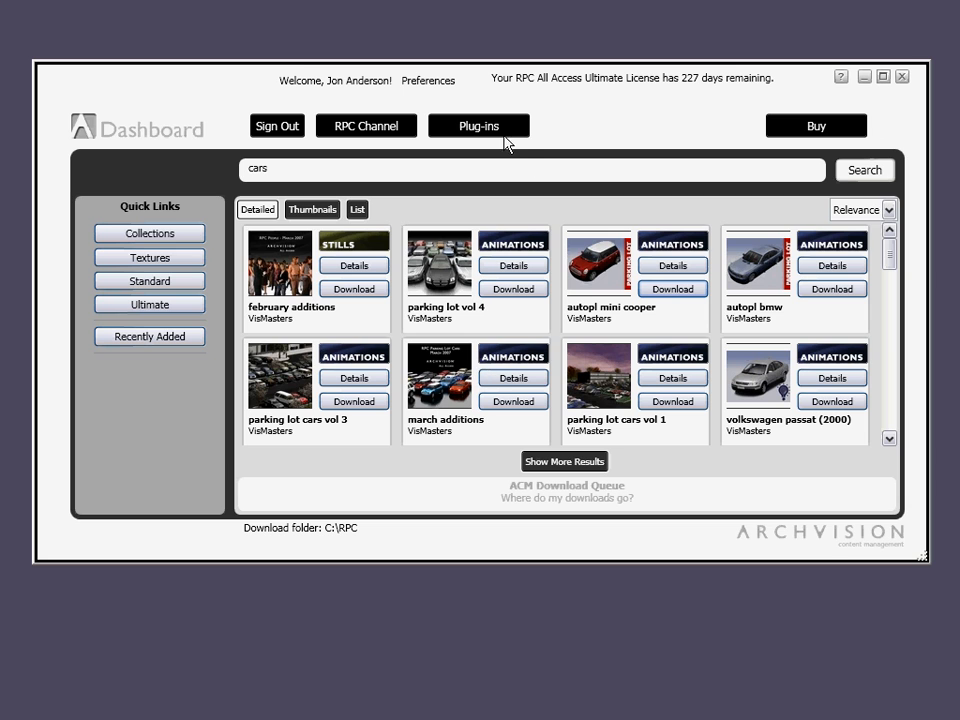
Step: Select the 3ds Max 2011 32-bit and 64-bit plug-ins and accept the license
left_click(478, 125)
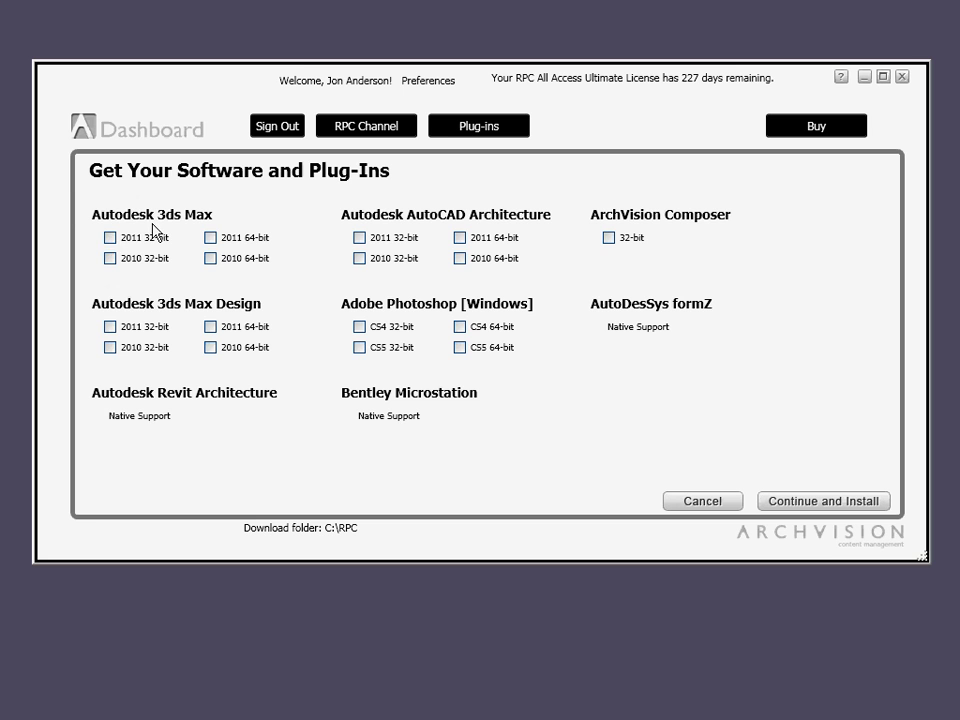
left_click(106, 237)
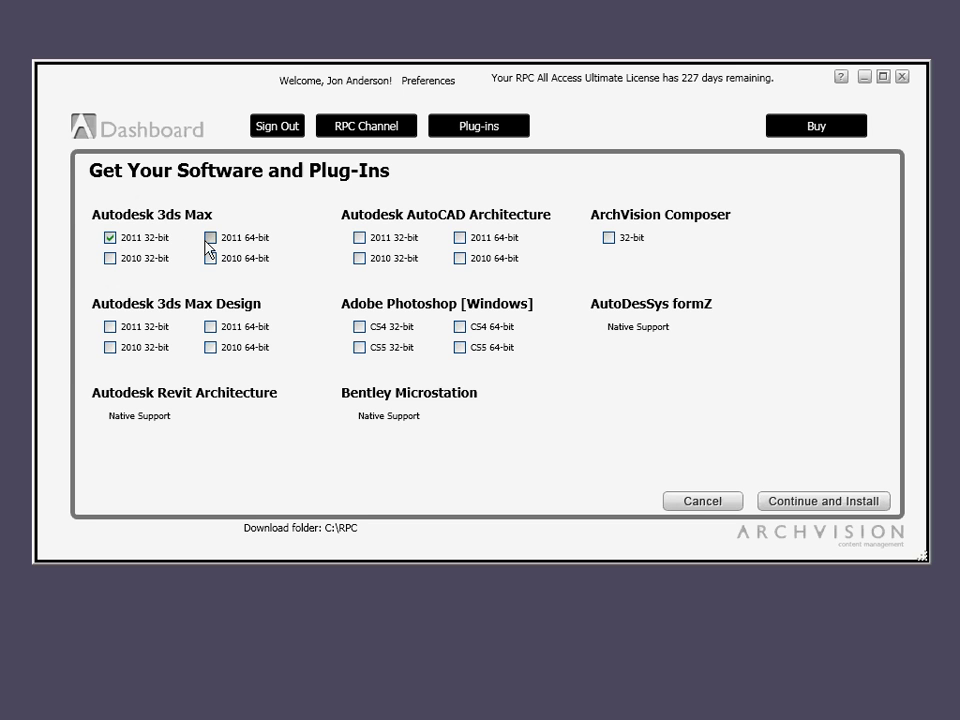
left_click(823, 500)
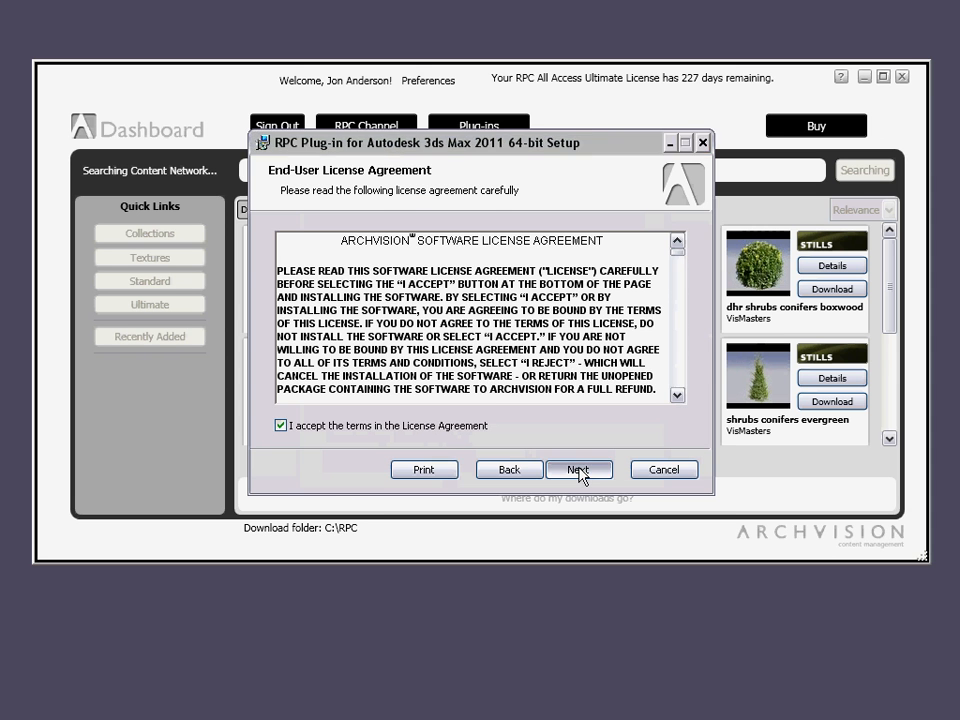
left_click(579, 469)
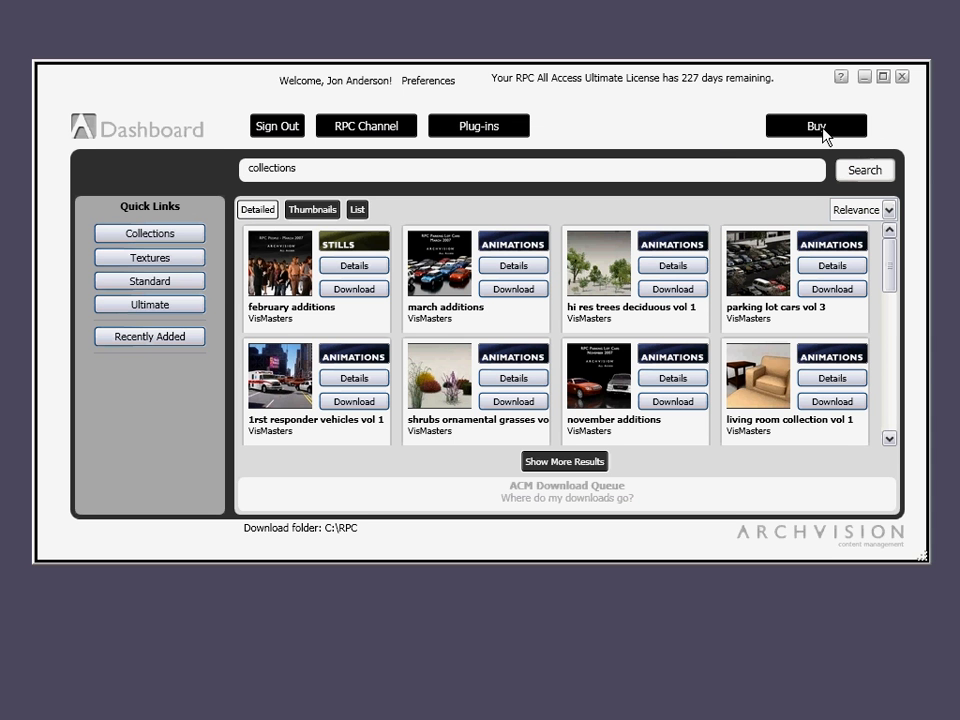
Step: Add the $499/year Ultimate License to the cart from the Buy page
left_click(817, 125)
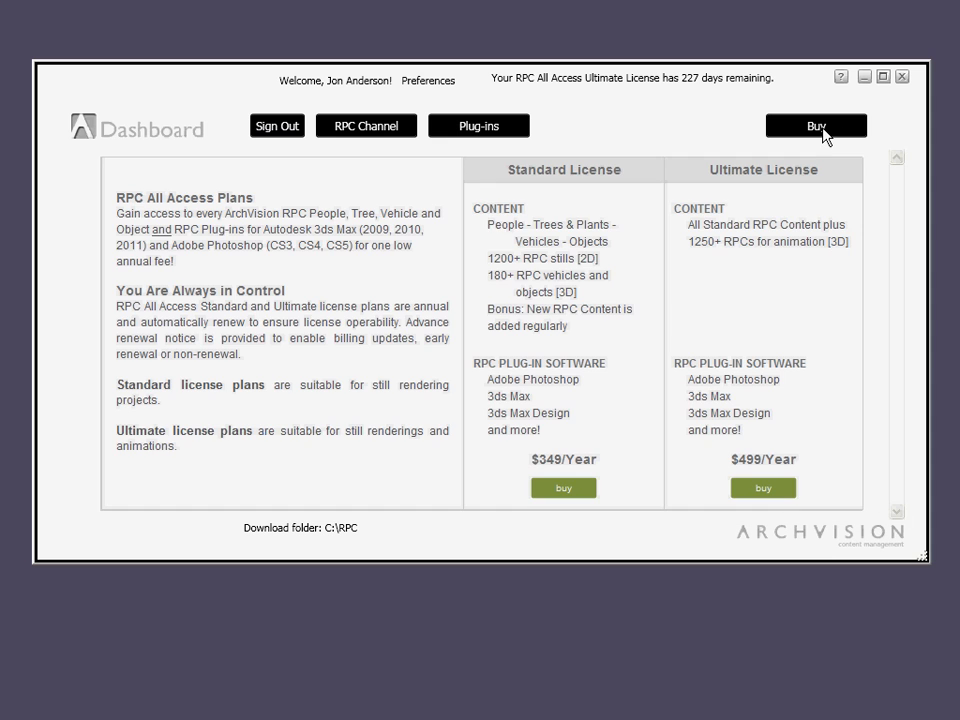
mouse_move(763, 488)
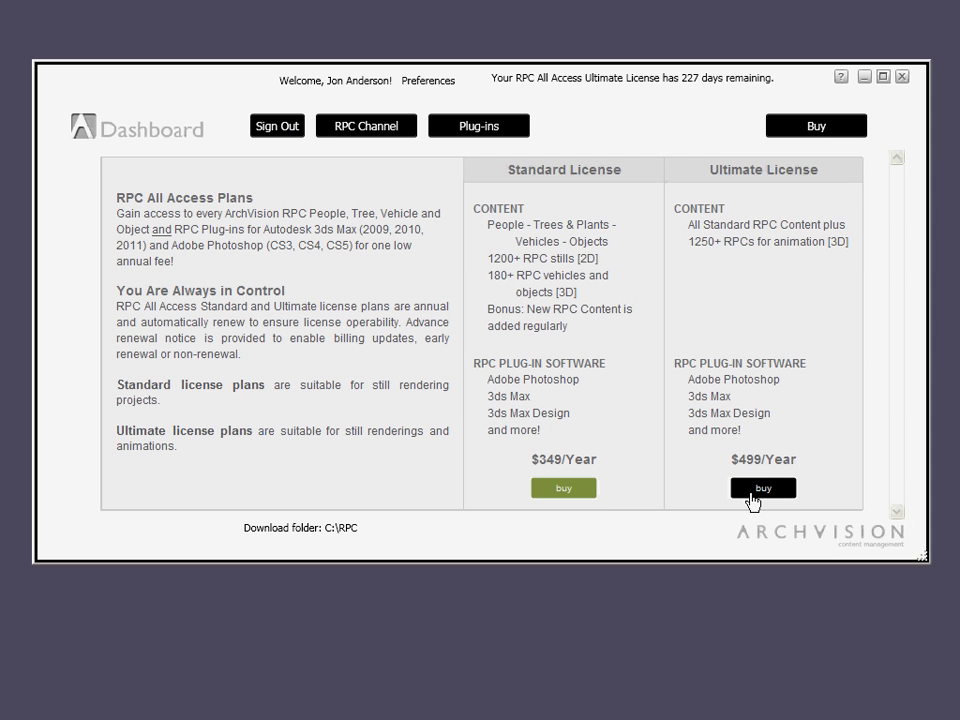
left_click(763, 488)
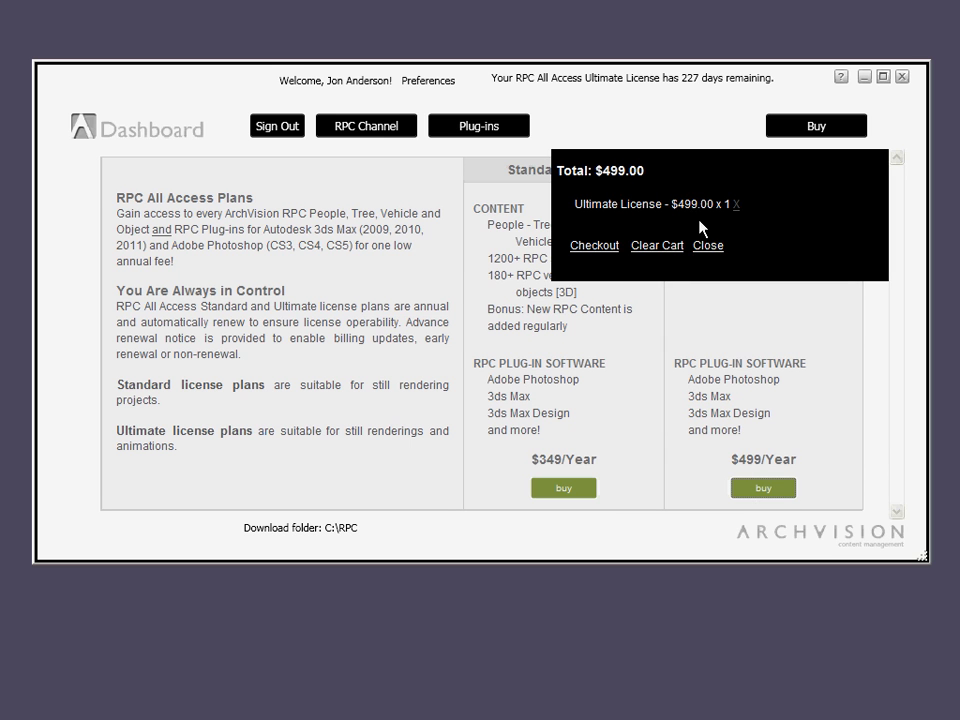
mouse_move(606, 252)
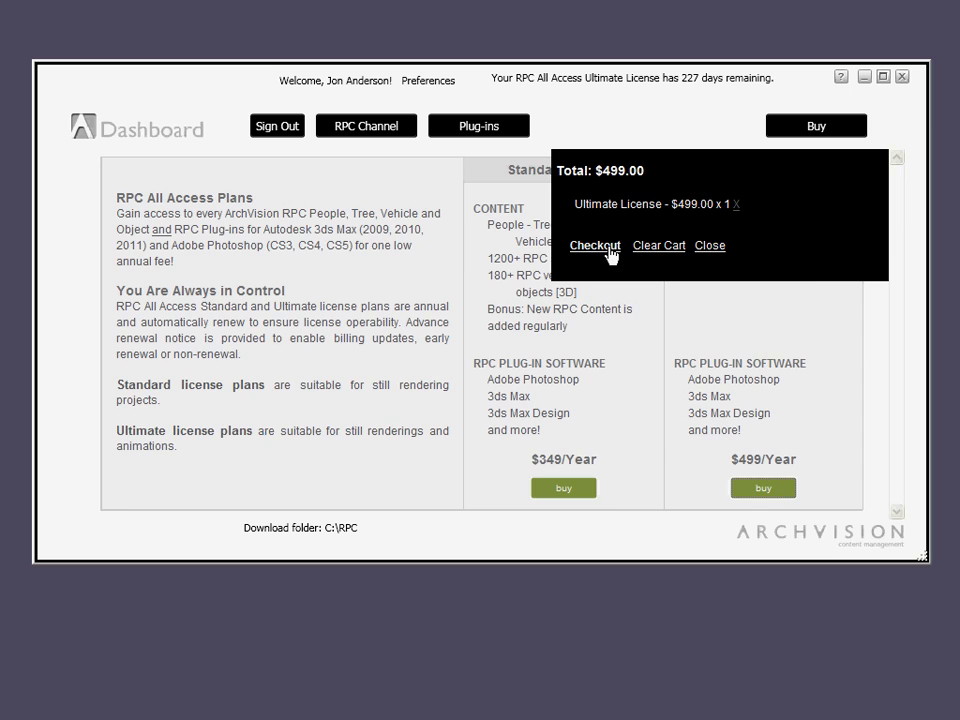